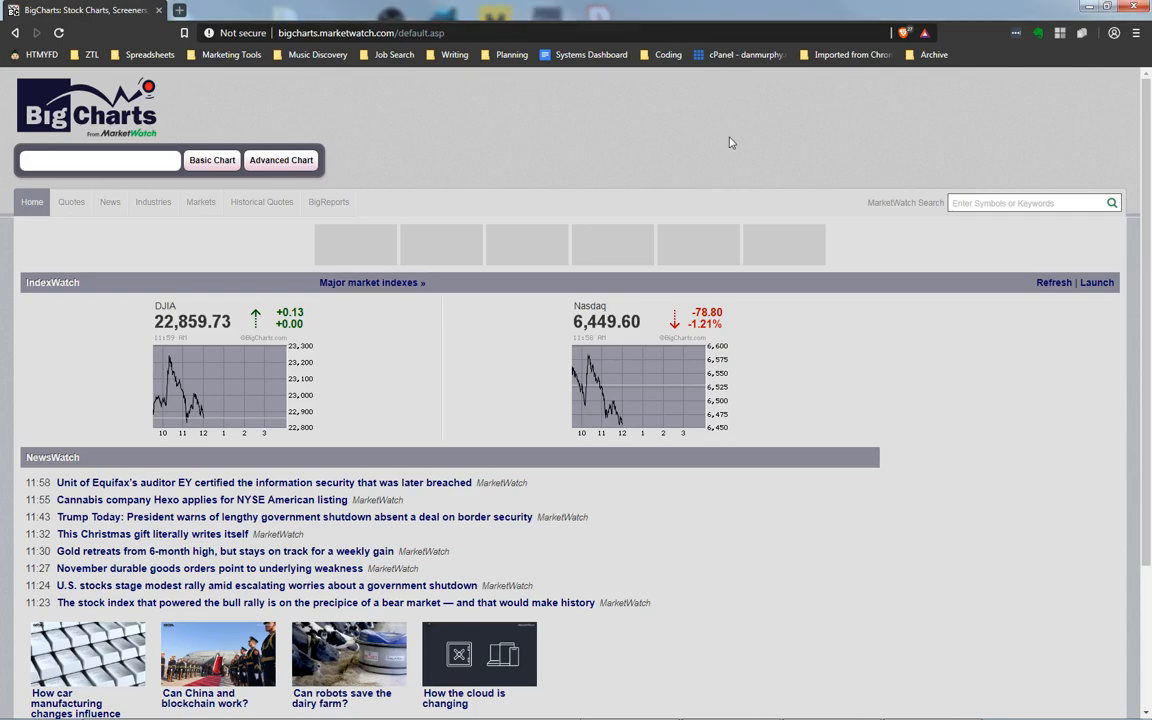
{"action": "mouse_move", "coordinate": [724, 168]}
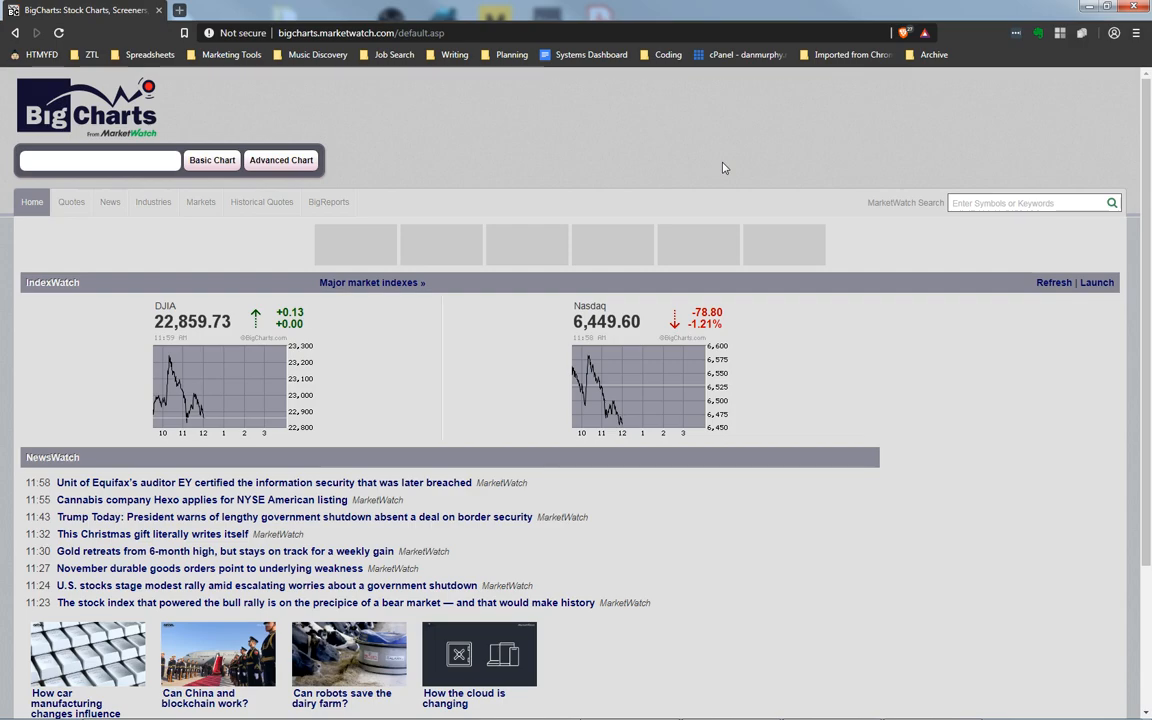
{"action": "mouse_move", "coordinate": [784, 332]}
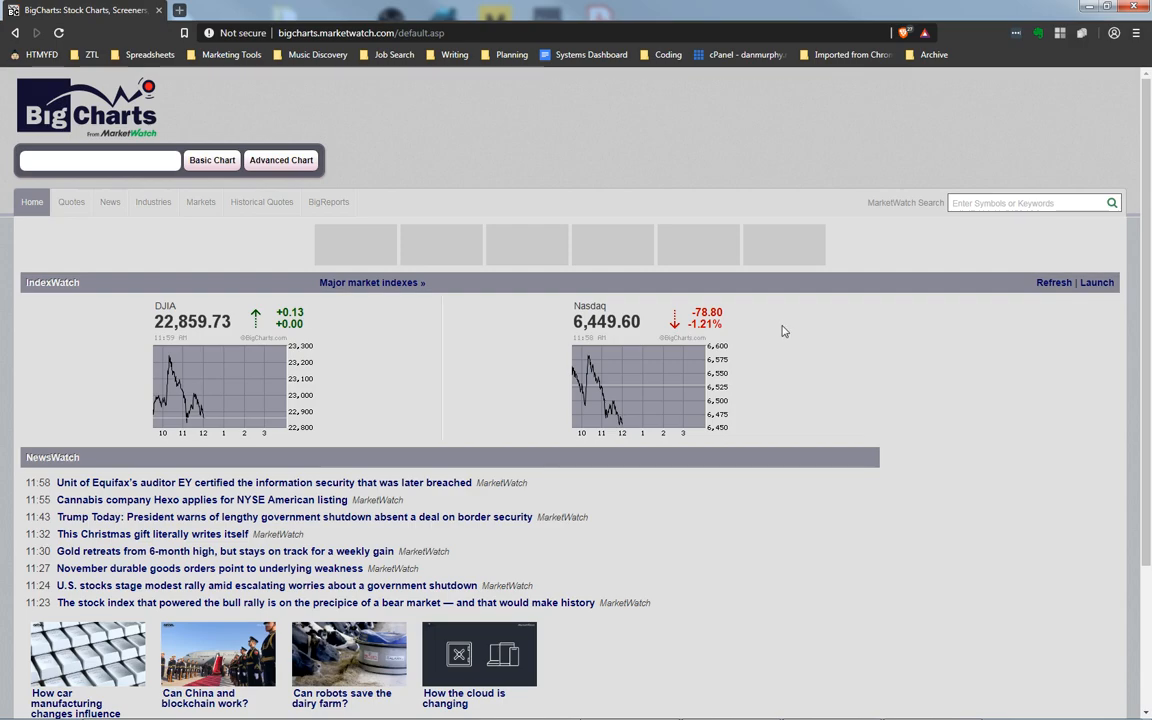
- Scroll down MarketWatch to the 'How the cloud is changing' video story
{"action": "scroll", "scroll_direction": "down", "scroll_amount": 3}
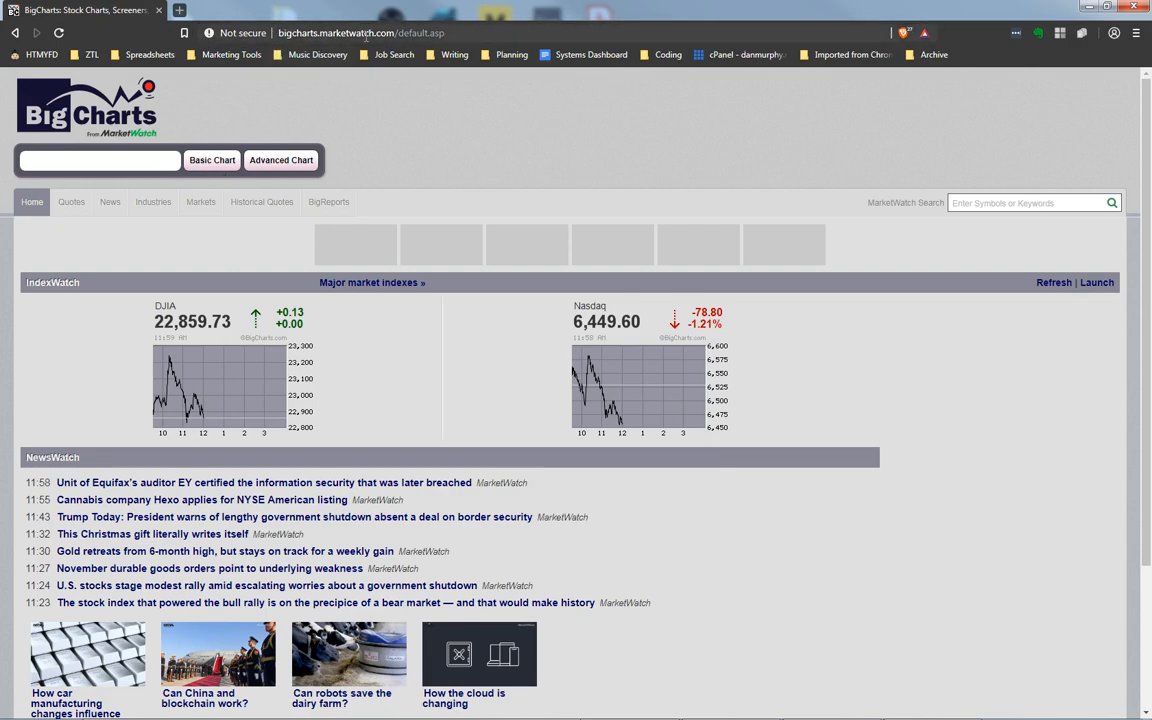
{"action": "scroll", "scroll_direction": "down", "scroll_amount": 3}
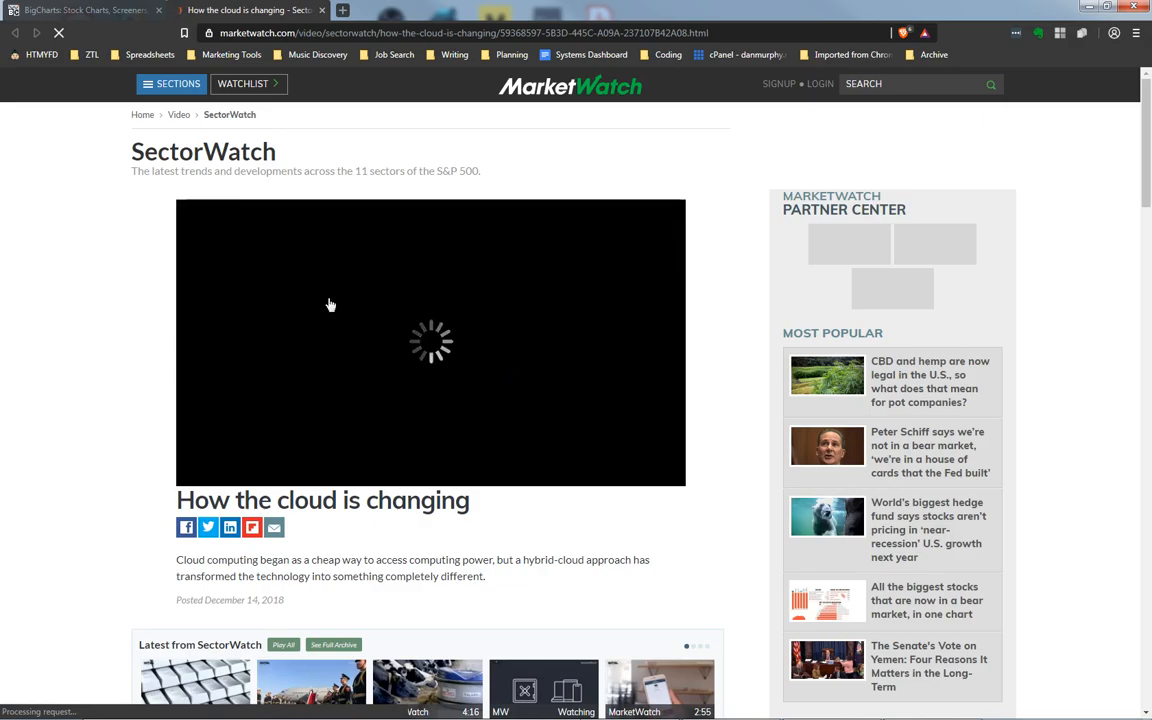
{"action": "mouse_move", "coordinate": [504, 300]}
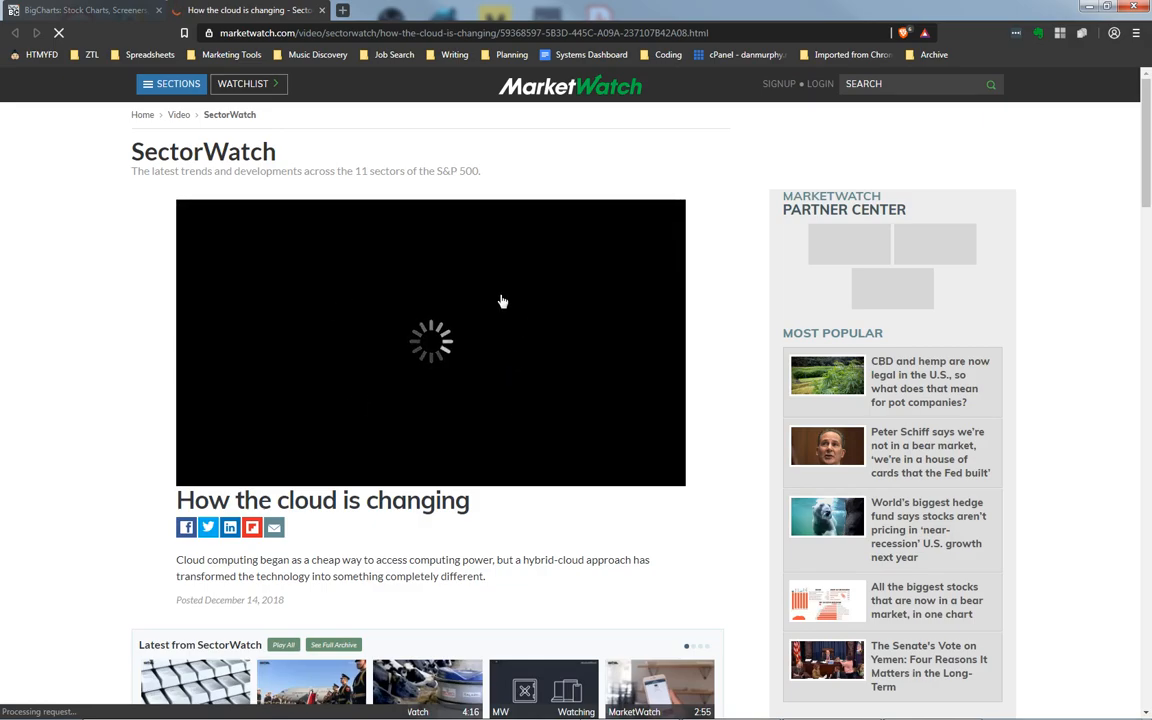
{"action": "mouse_move", "coordinate": [624, 324]}
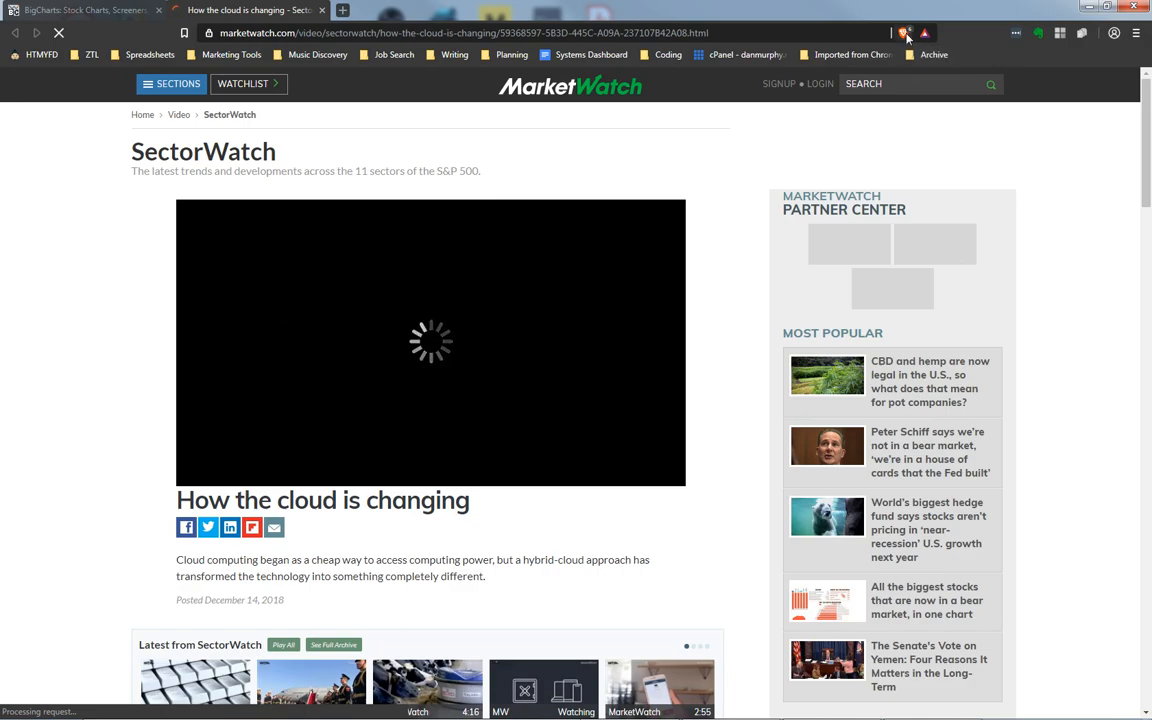
- Show the marketwatch.com Shields panel with ads and trackers blocked, 6 items counted
{"action": "left_click", "coordinate": [904, 32]}
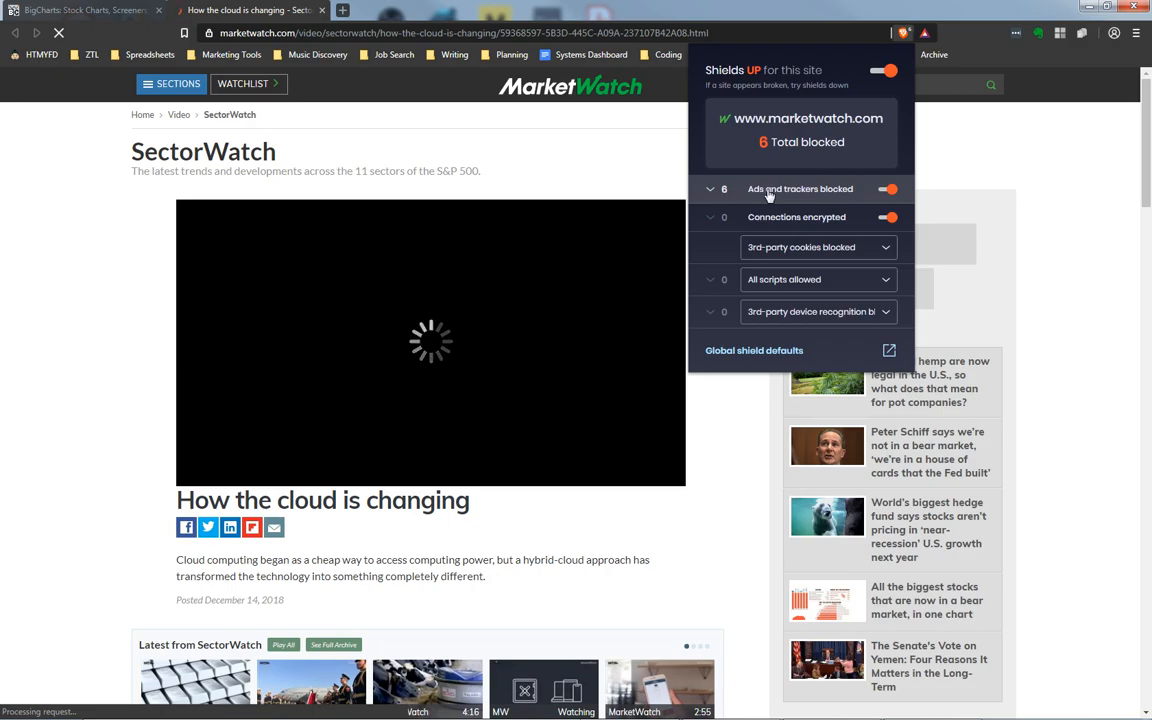
{"action": "mouse_move", "coordinate": [852, 216]}
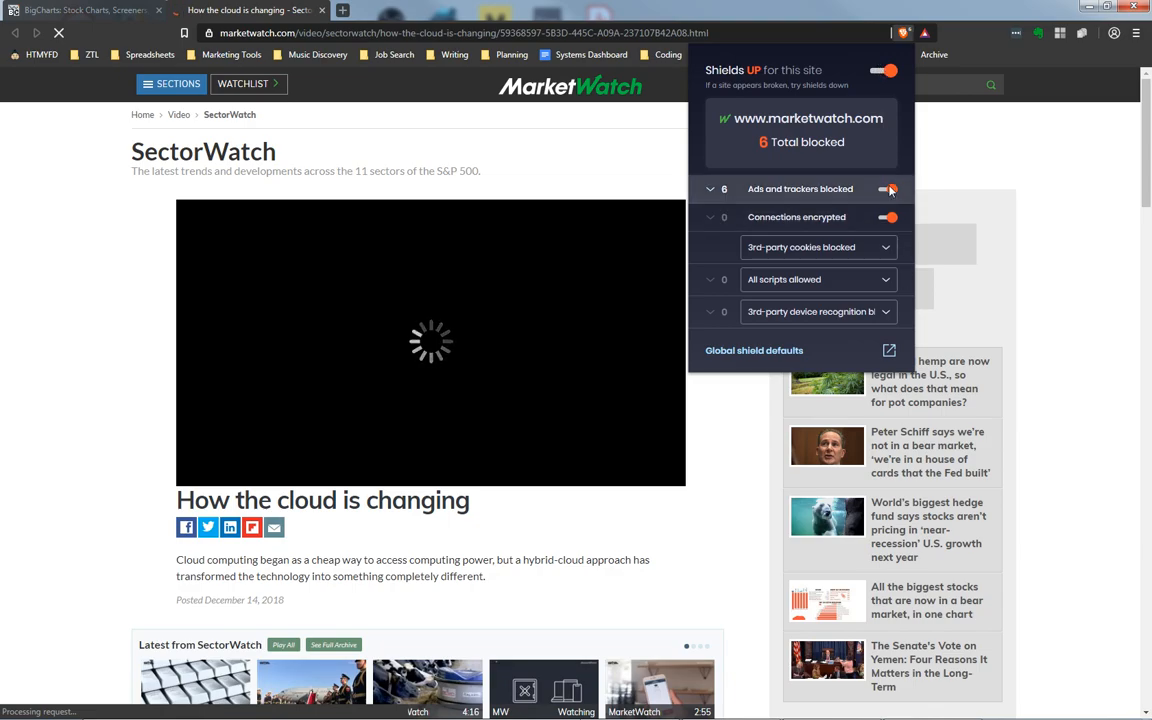
{"action": "left_click", "coordinate": [888, 188]}
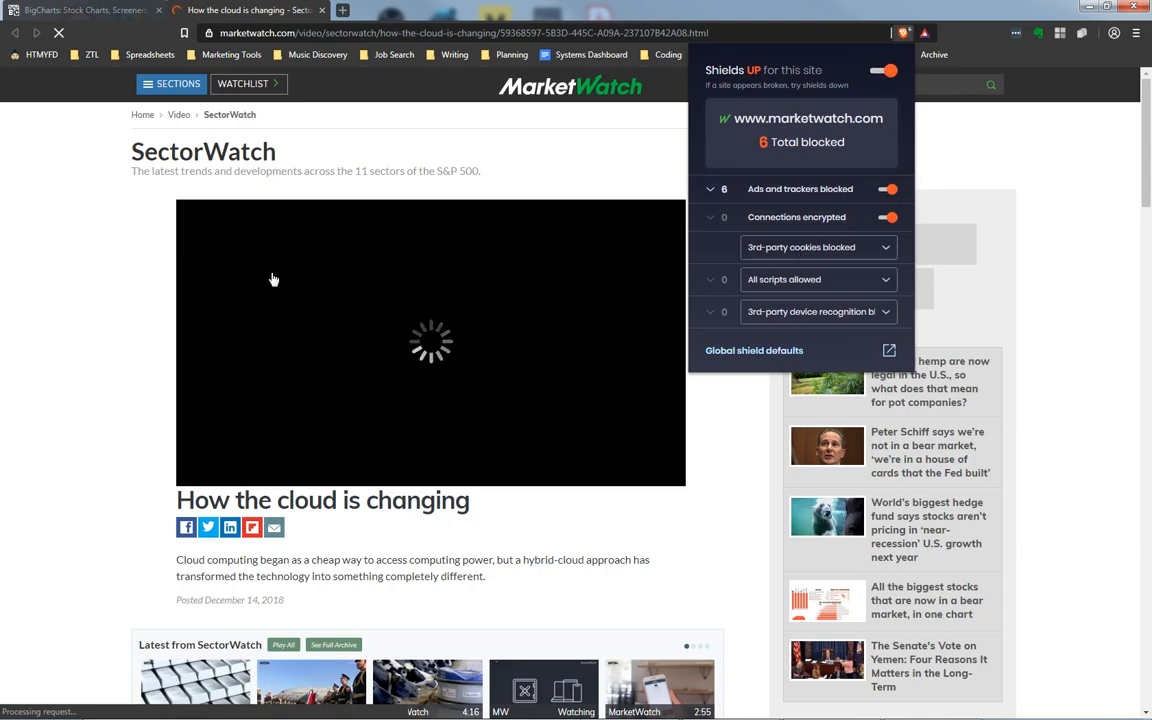
{"action": "mouse_move", "coordinate": [752, 188]}
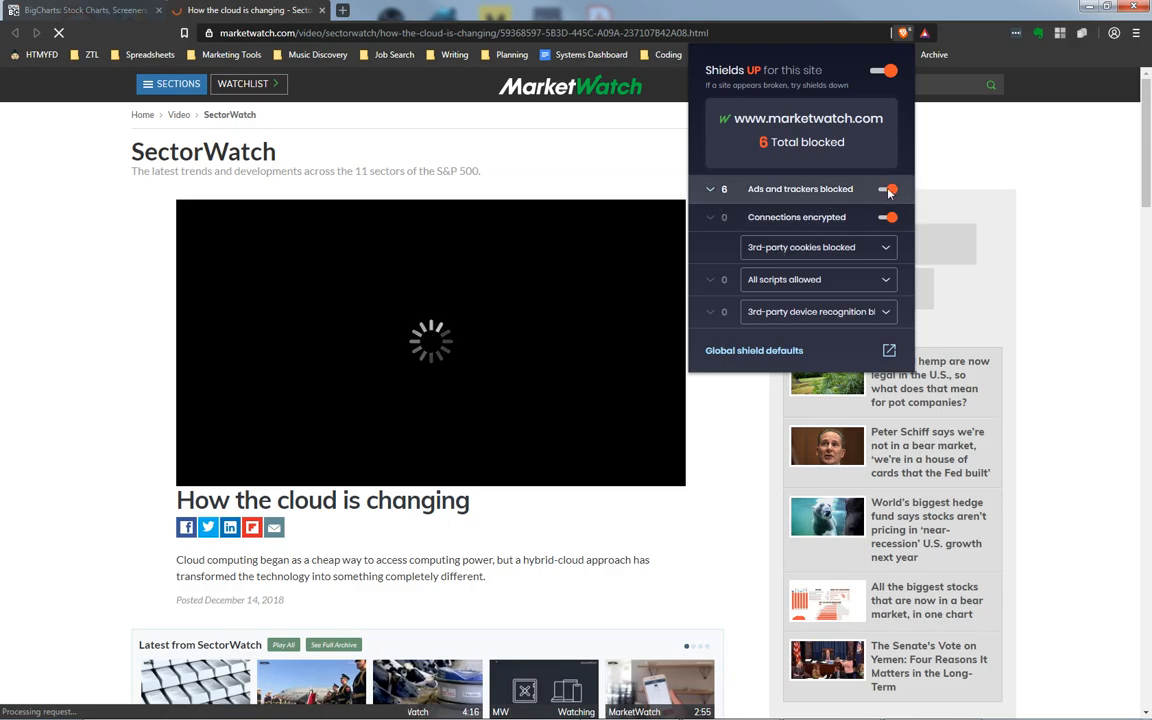
- Switch off 'Ads and trackers blocked' for marketwatch.com so the cloud video starts its ad
{"action": "left_click", "coordinate": [886, 188]}
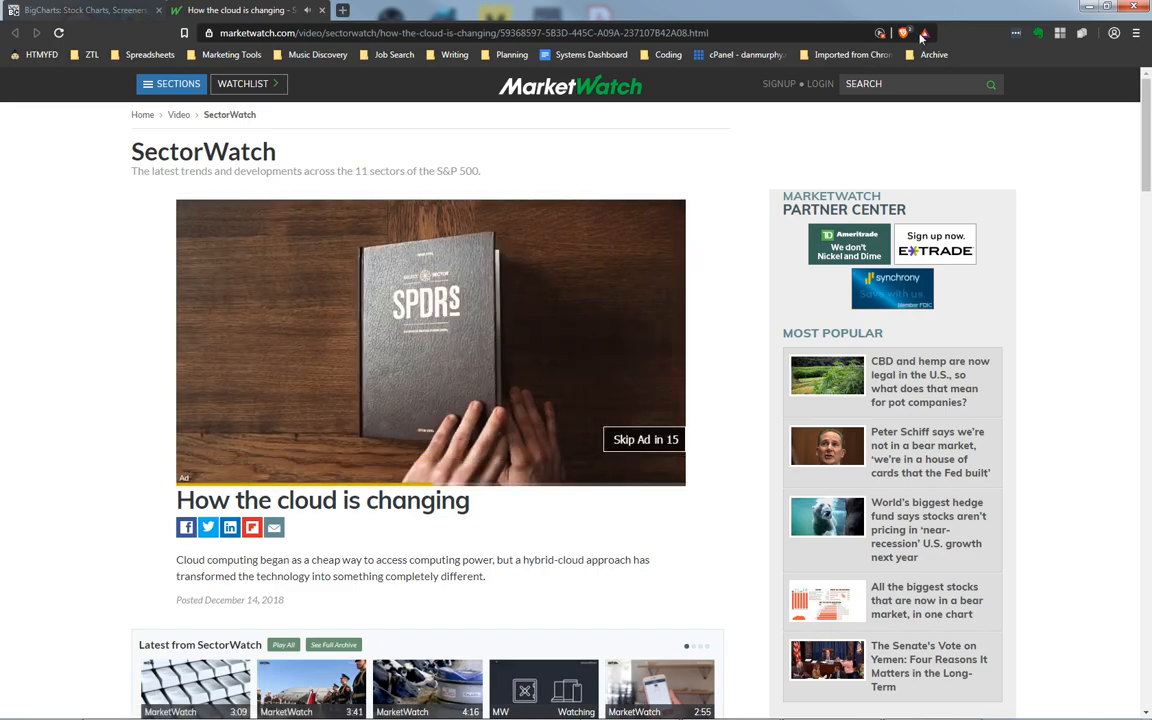
{"action": "left_click", "coordinate": [924, 32]}
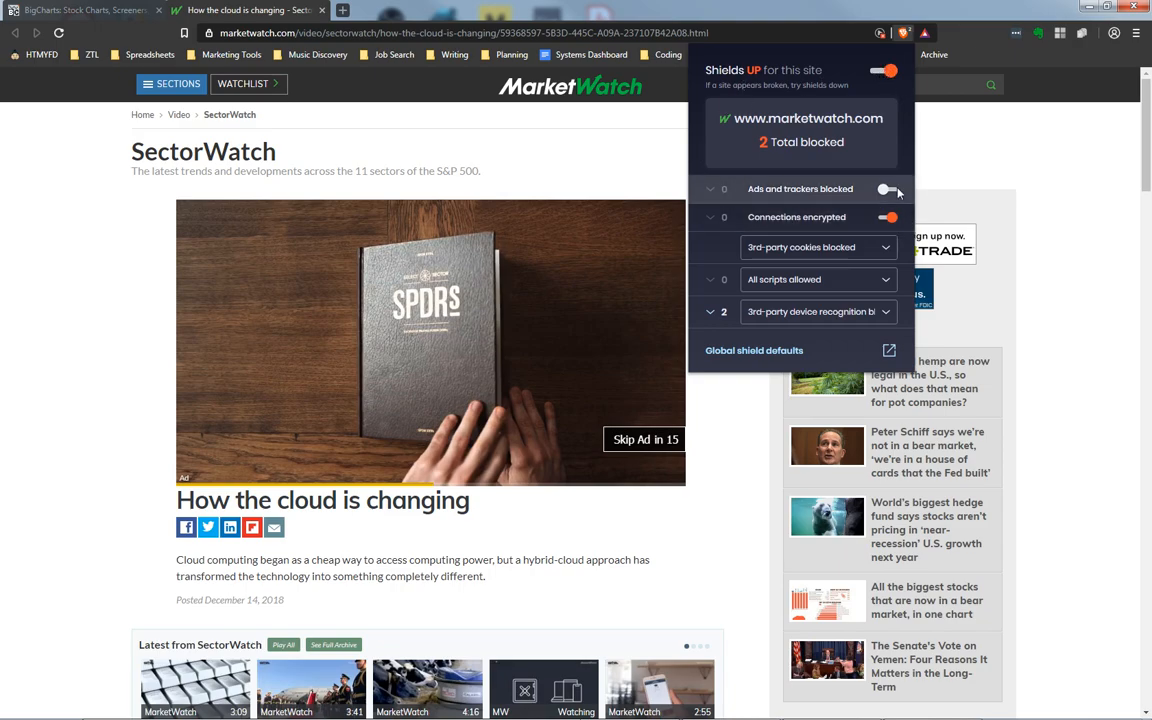
- Toggle the ads-and-trackers setting and leave it off, confirming the video ad keeps playing
{"action": "left_click", "coordinate": [886, 188]}
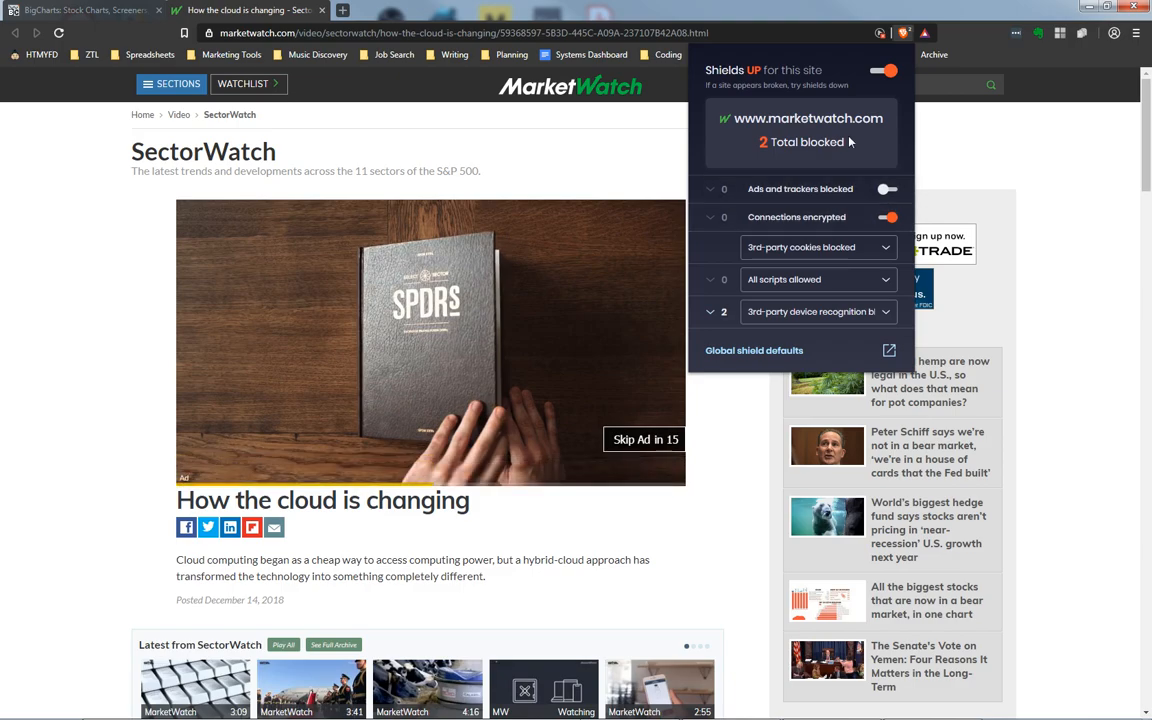
{"action": "mouse_move", "coordinate": [818, 124]}
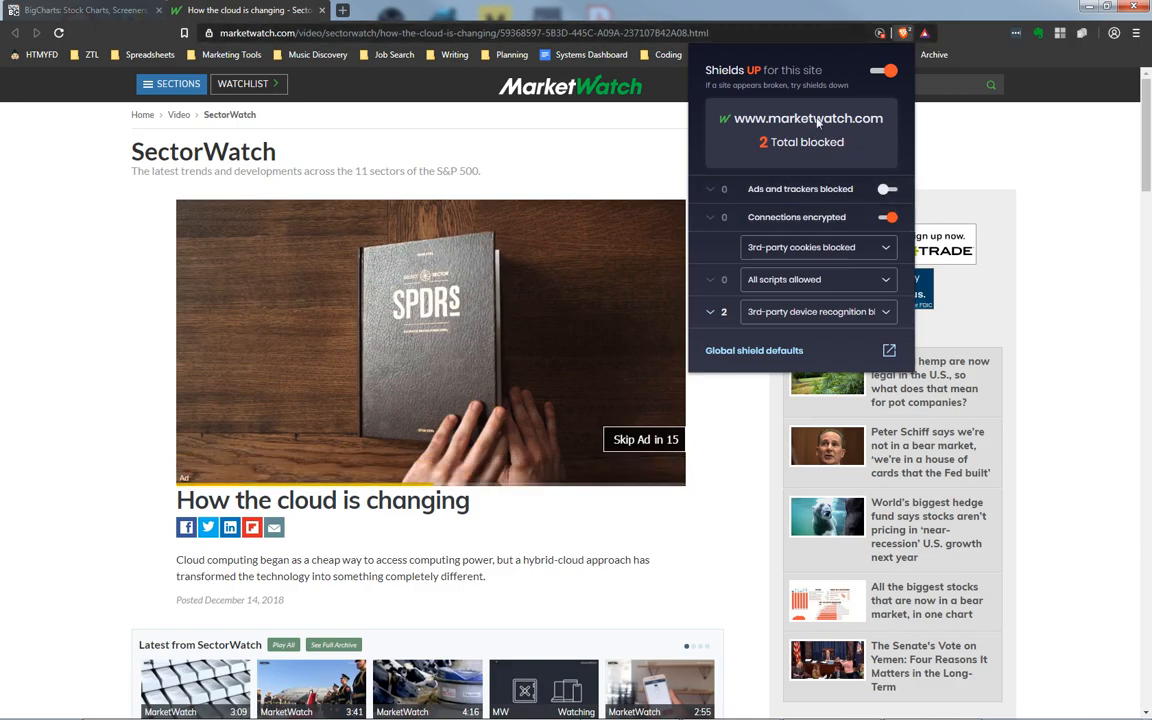
{"action": "left_click", "coordinate": [888, 188]}
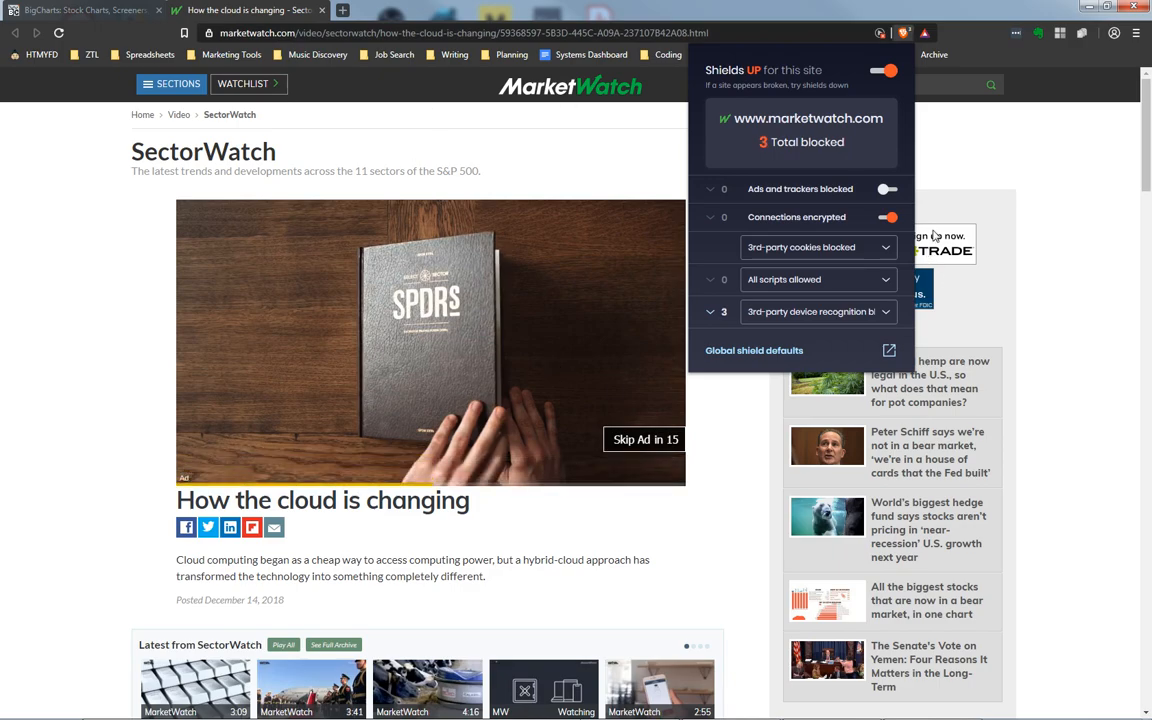
{"action": "mouse_move", "coordinate": [484, 330]}
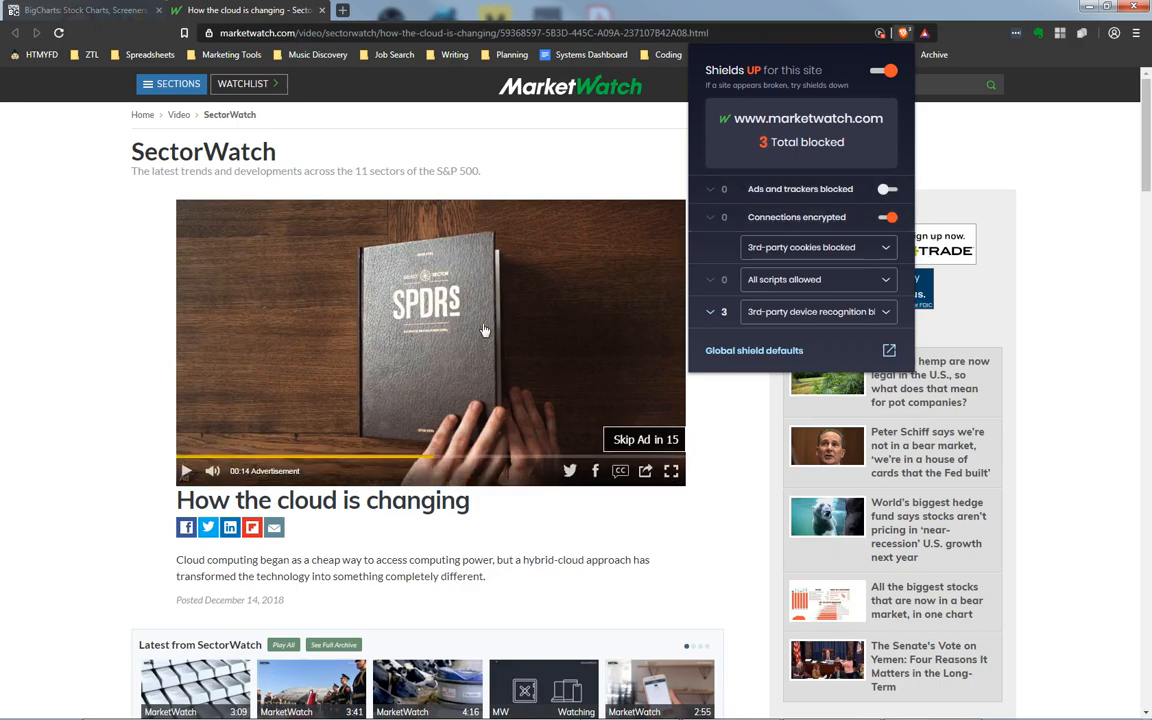
{"action": "left_click", "coordinate": [884, 188]}
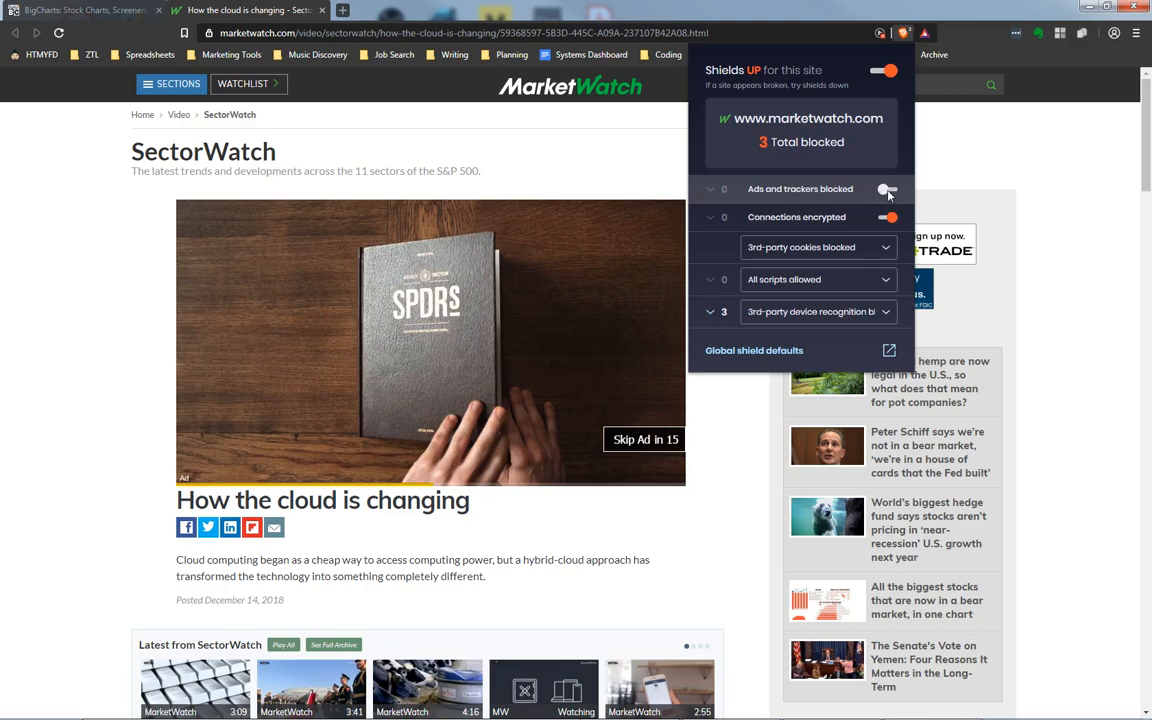
{"action": "left_click", "coordinate": [886, 188]}
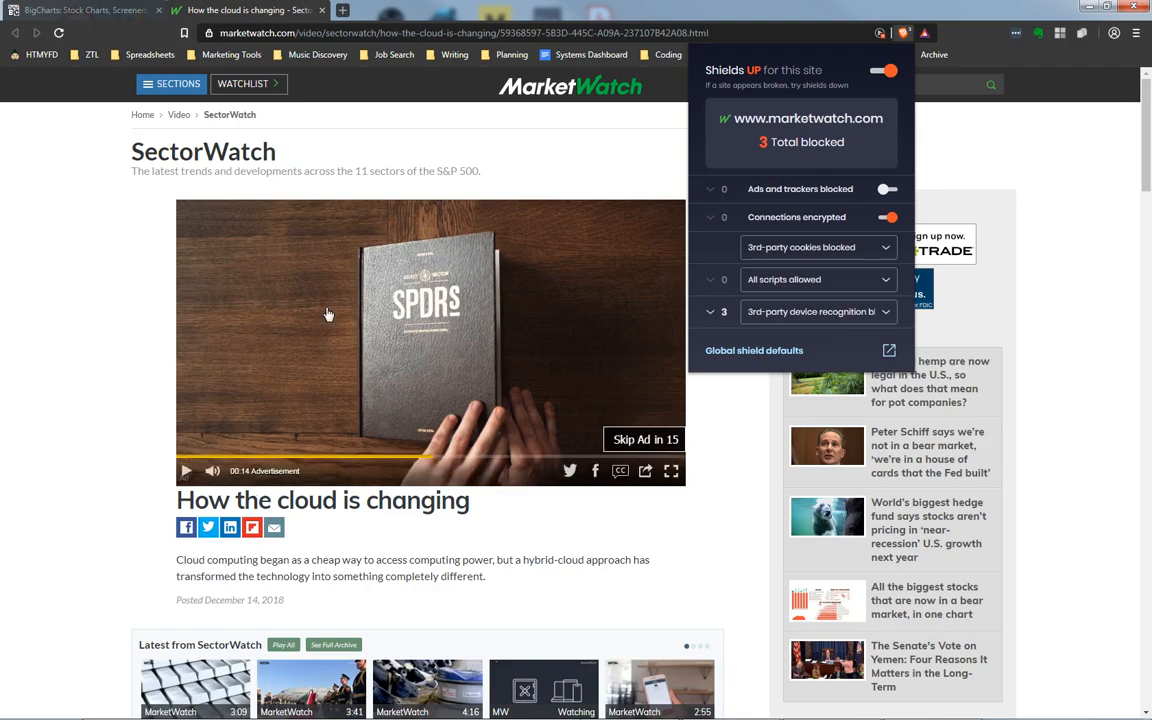
{"action": "mouse_move", "coordinate": [536, 288]}
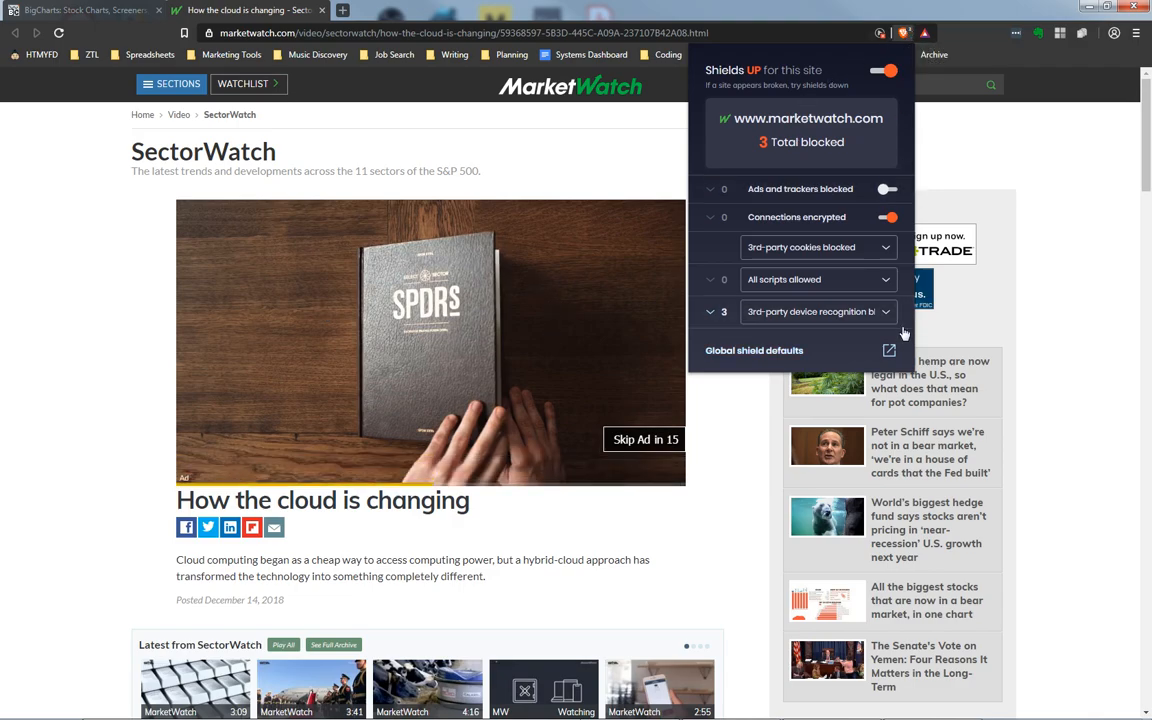
{"action": "mouse_move", "coordinate": [94, 352]}
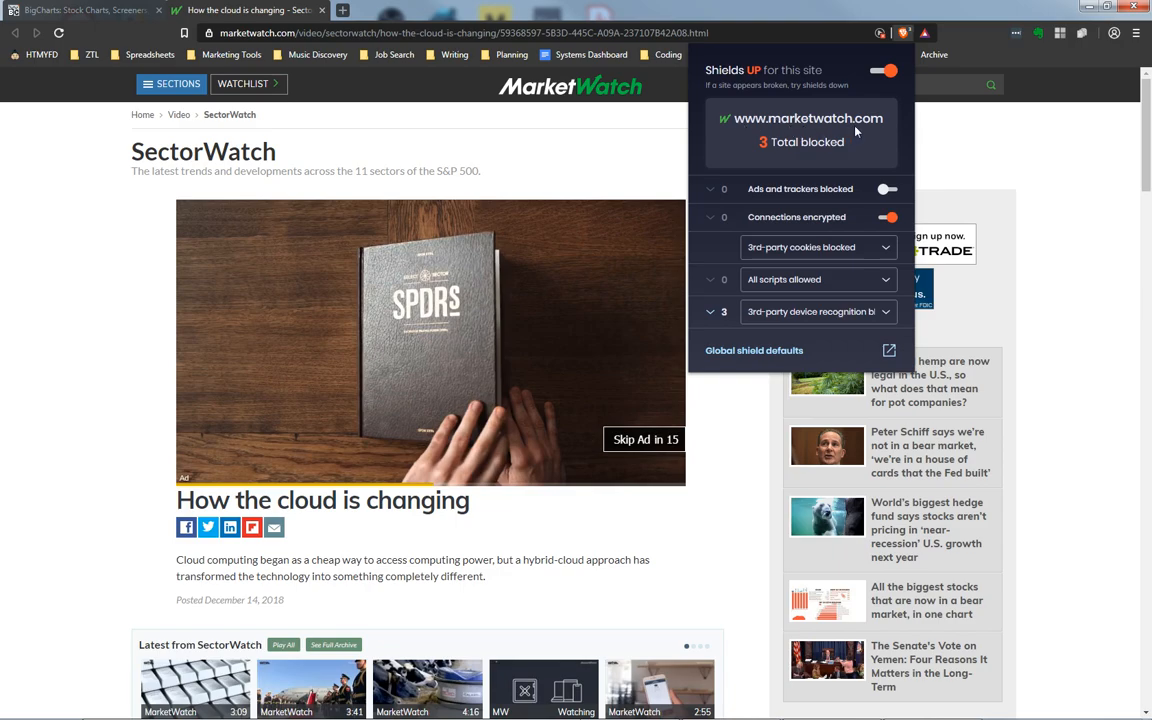
{"action": "mouse_move", "coordinate": [822, 188]}
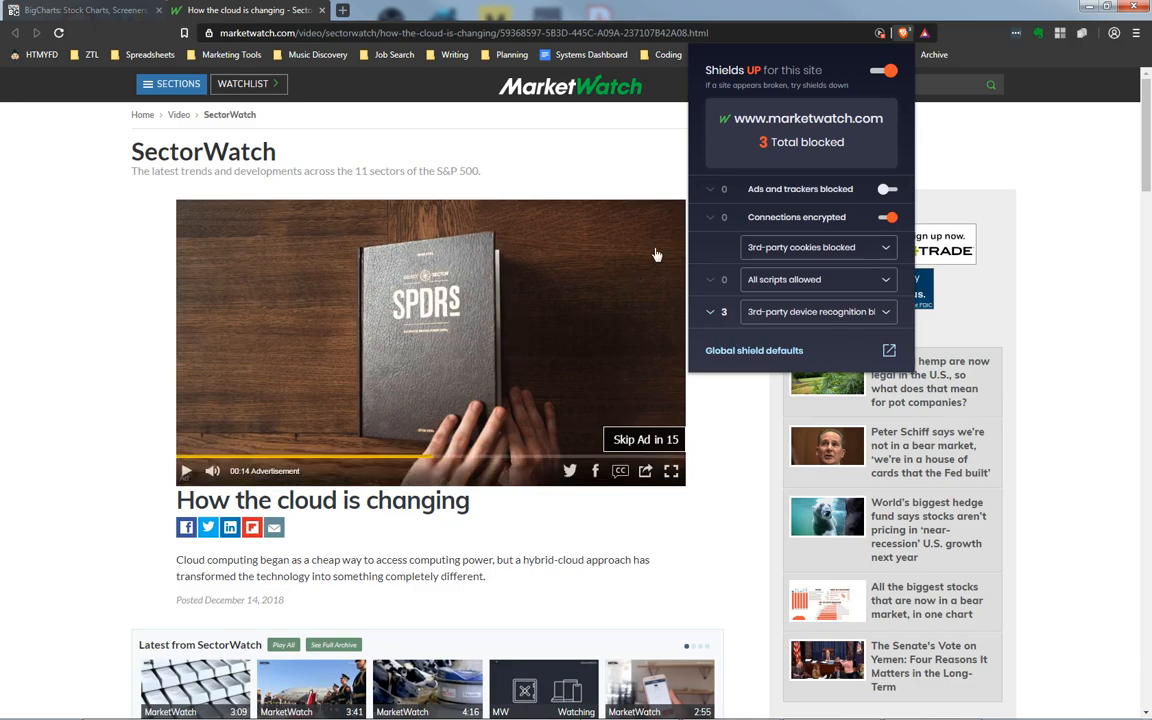
{"action": "mouse_move", "coordinate": [438, 380]}
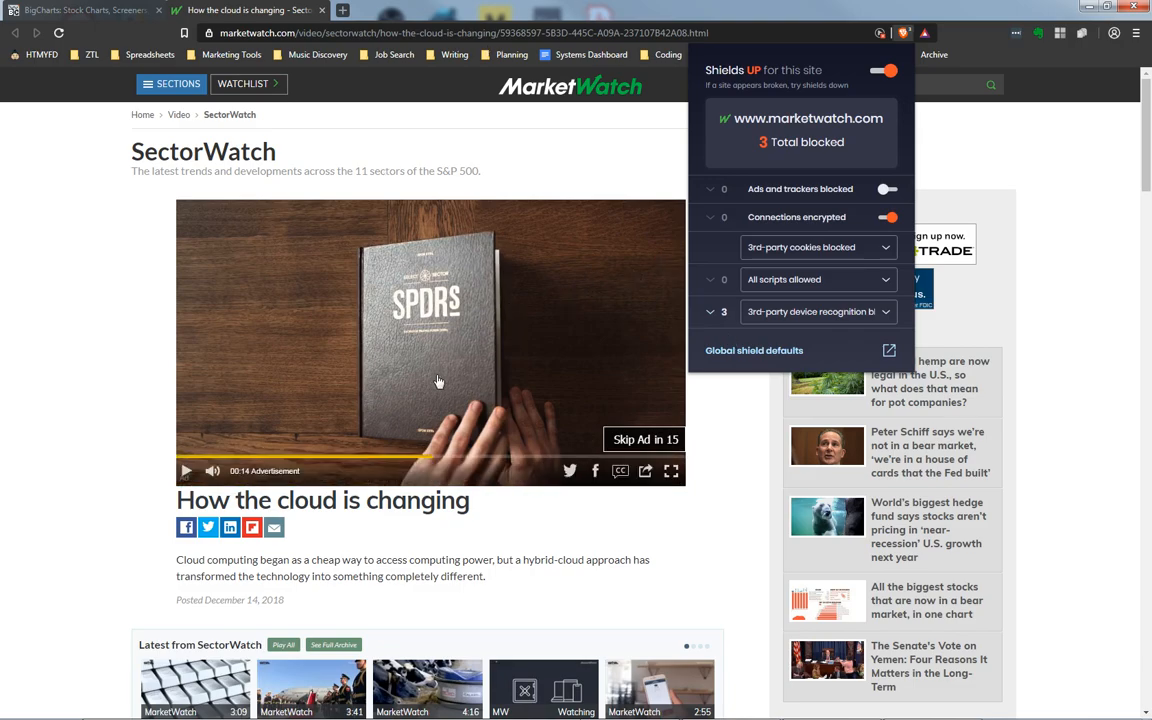